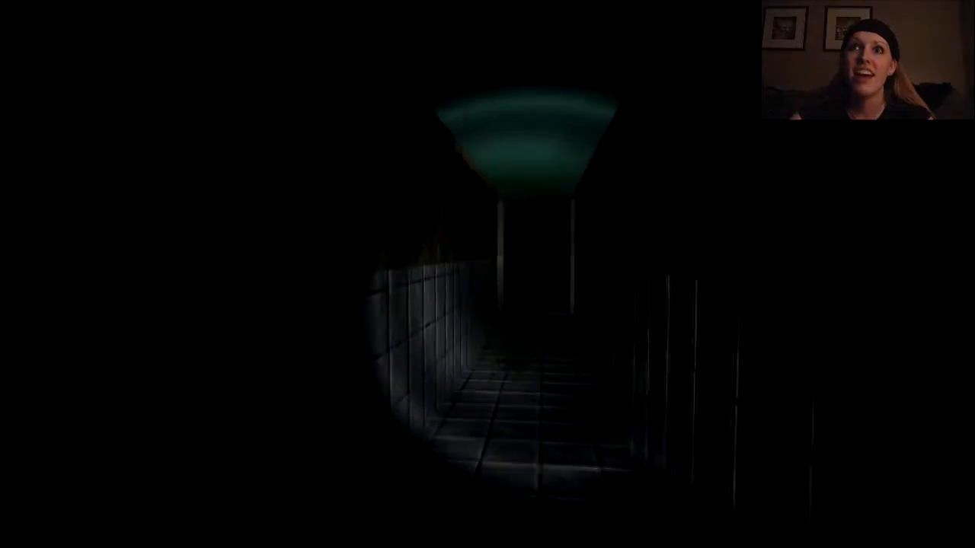
{"action": "key", "text": "w"}
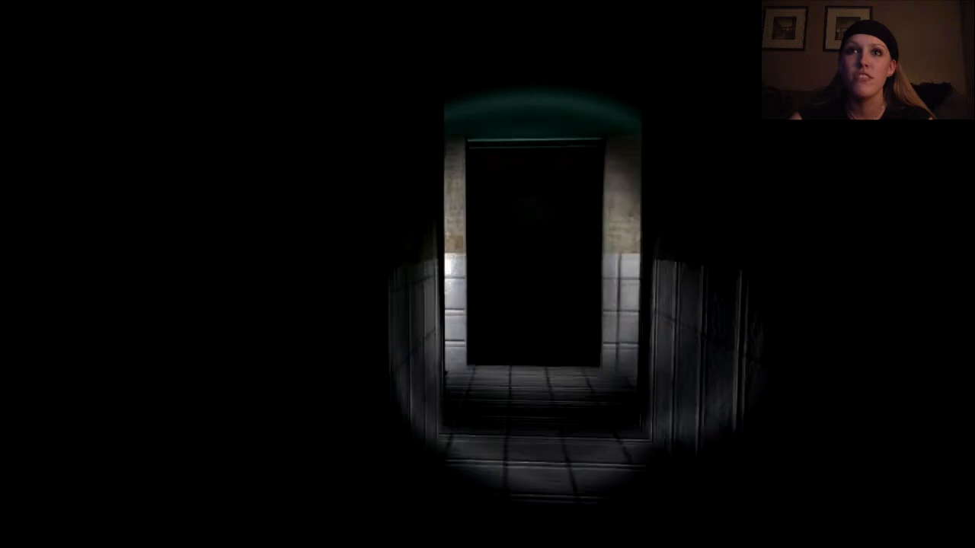